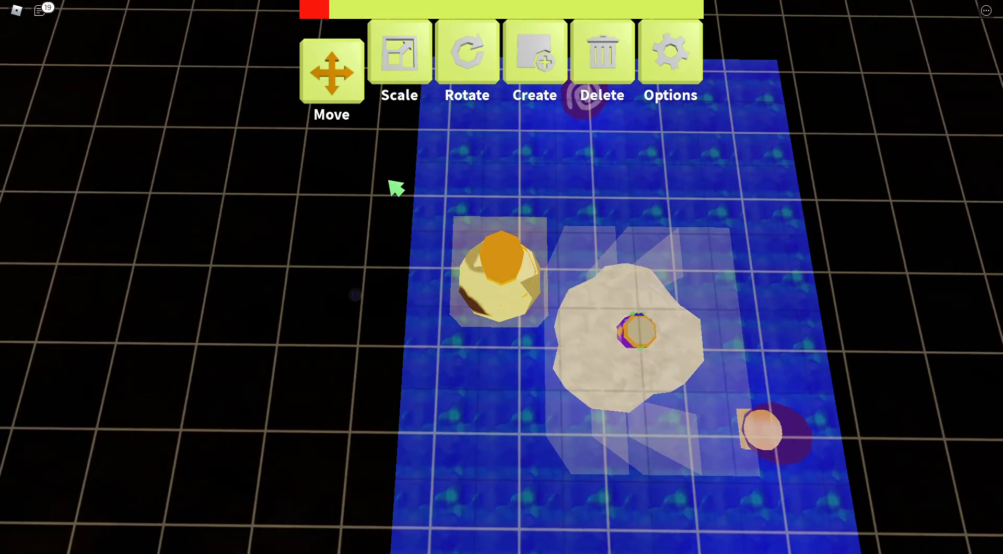
Select the Delete tool and bring up the level creator's Options menu
left_click(535, 56)
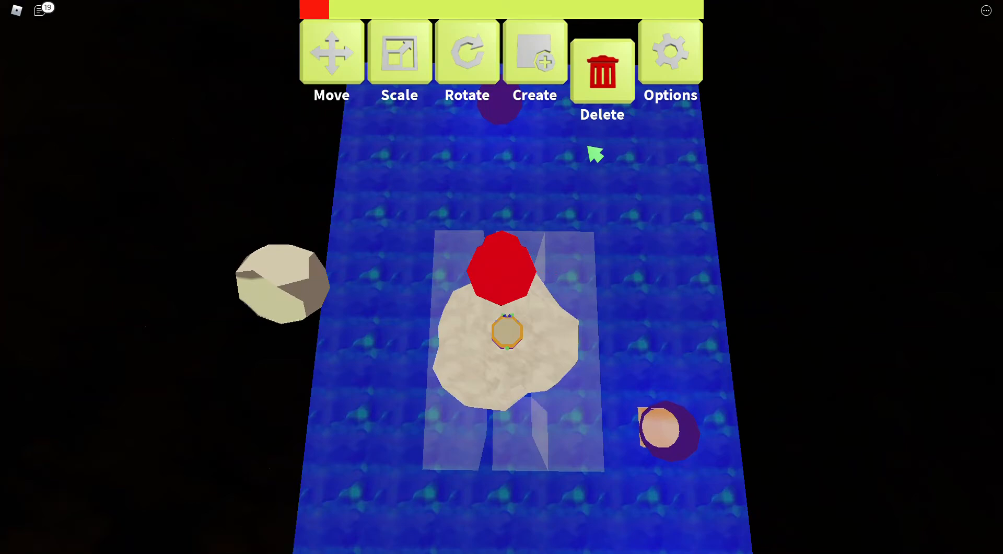
left_click(670, 54)
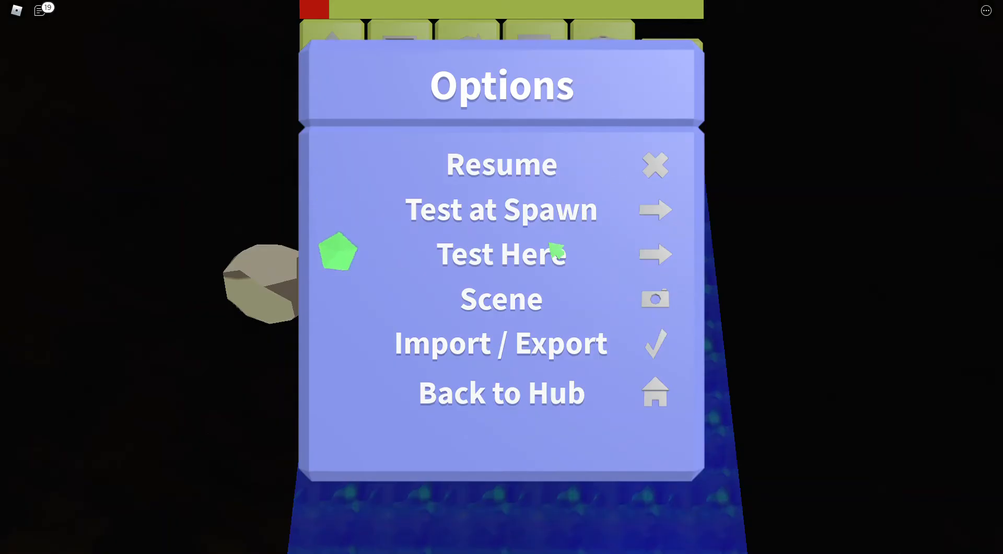
left_click(501, 254)
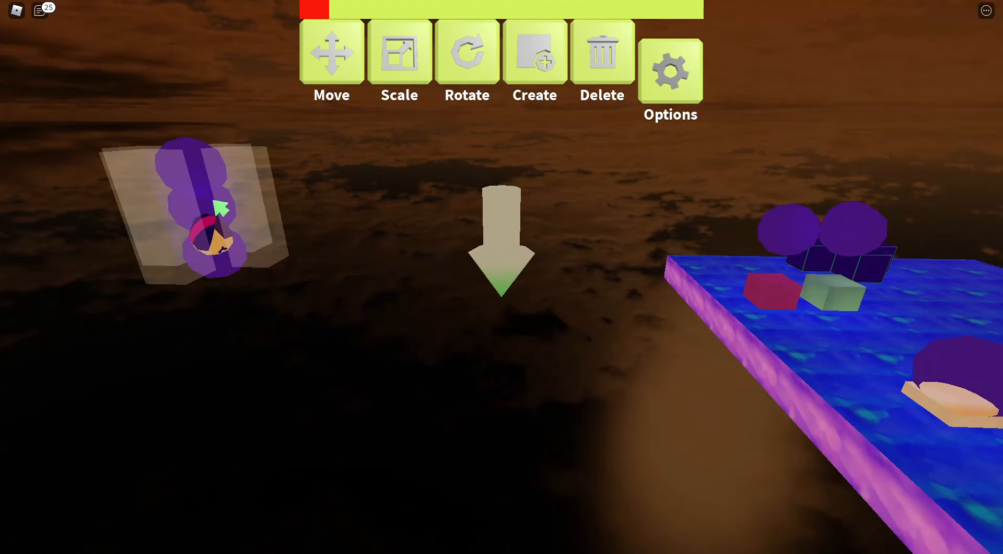
Launch a playtest from the current editing position via Options > Test Here
left_click(669, 60)
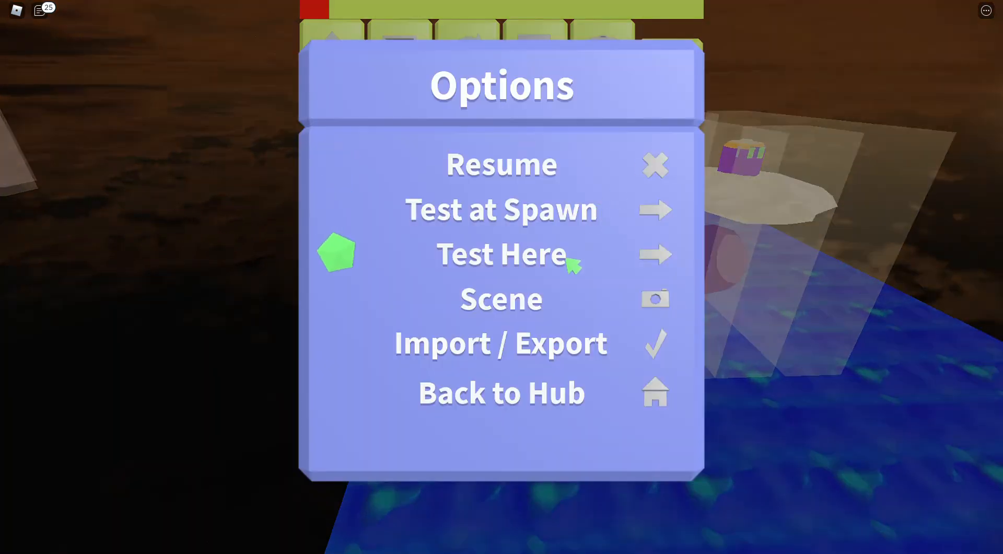
left_click(500, 255)
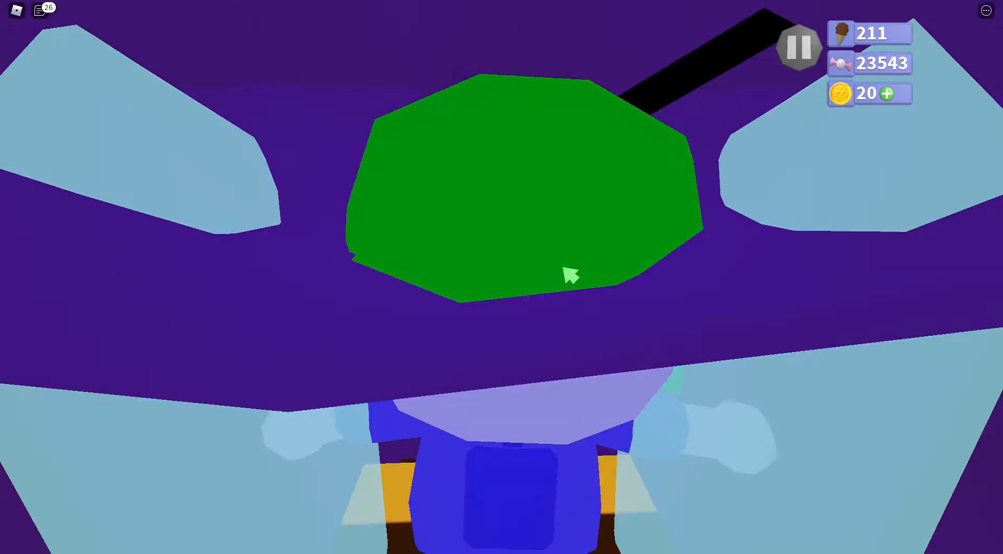